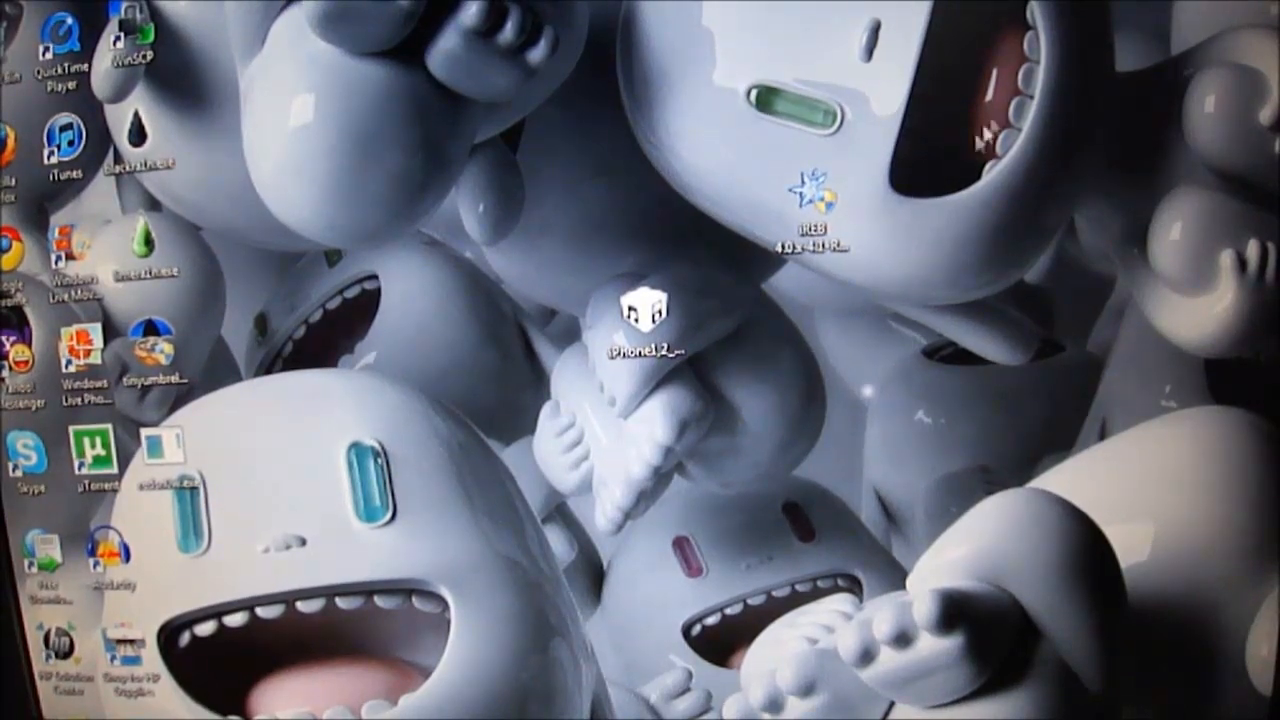
- Launch iREB V4.0.x/4.1 from its desktop shortcut
double_click(812, 190)
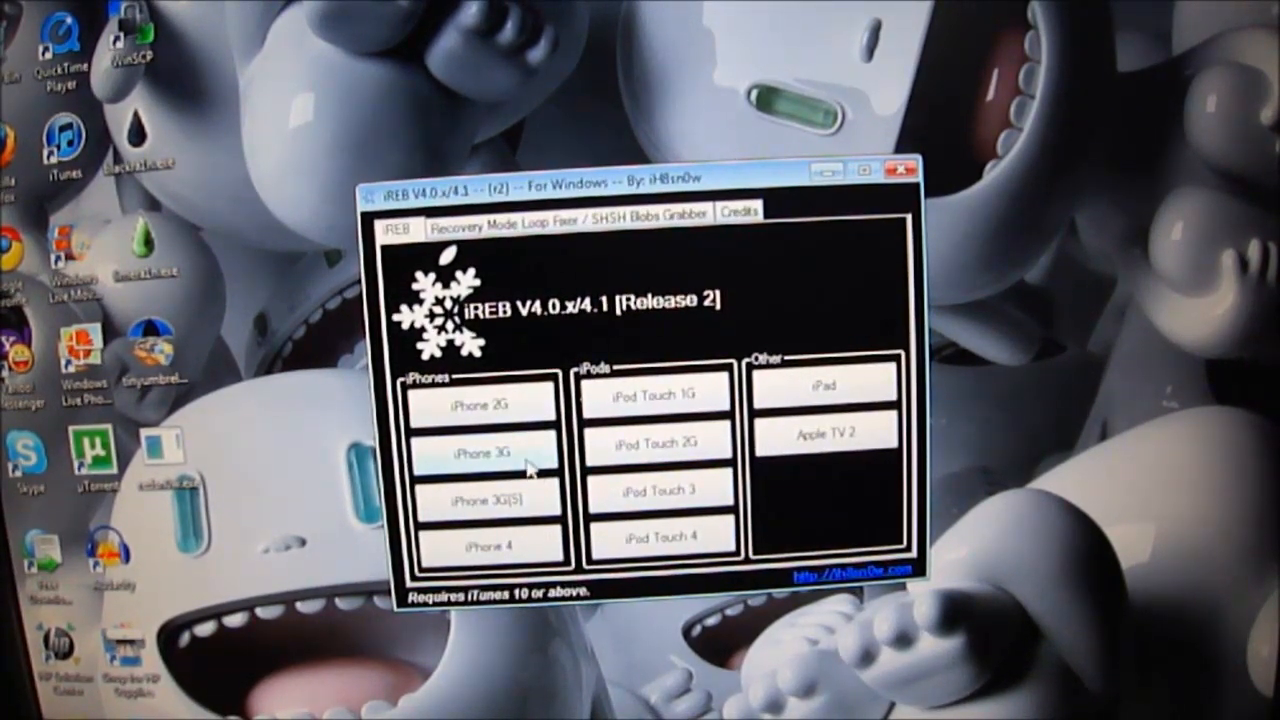
- Choose iPhone 3G so iREB begins downloading its essentials
click(484, 452)
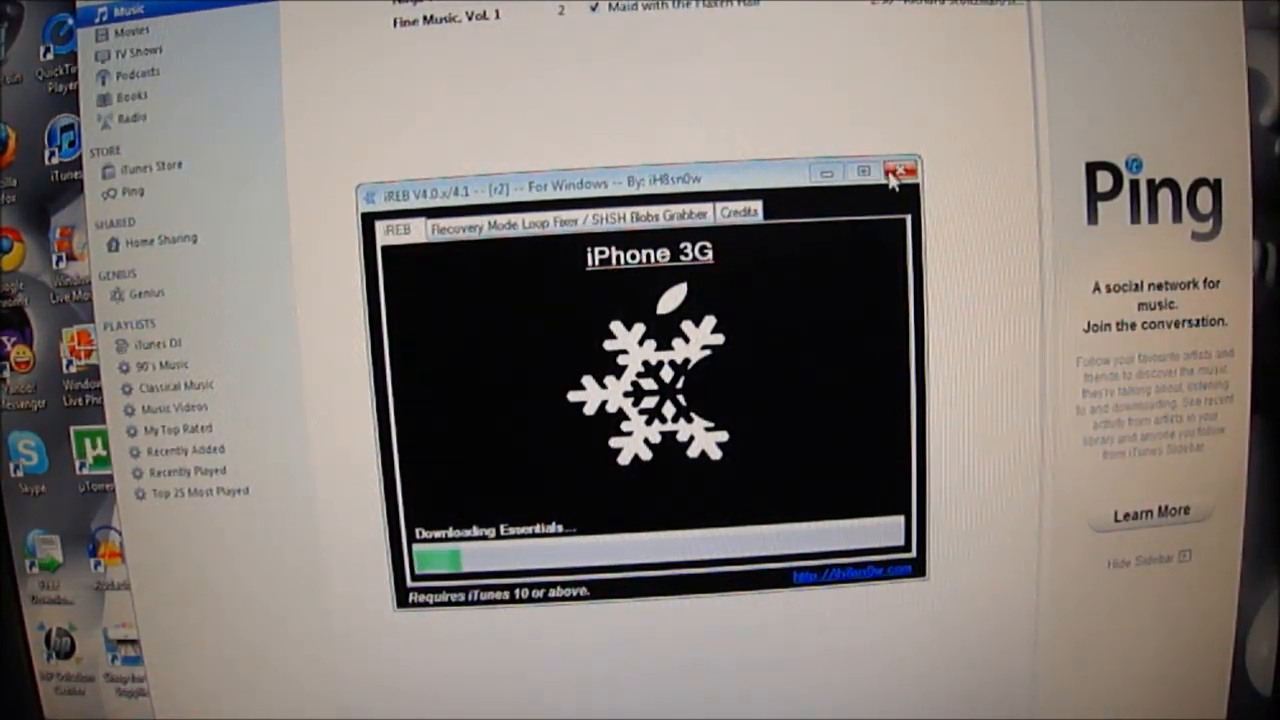
mouse_move(900, 168)
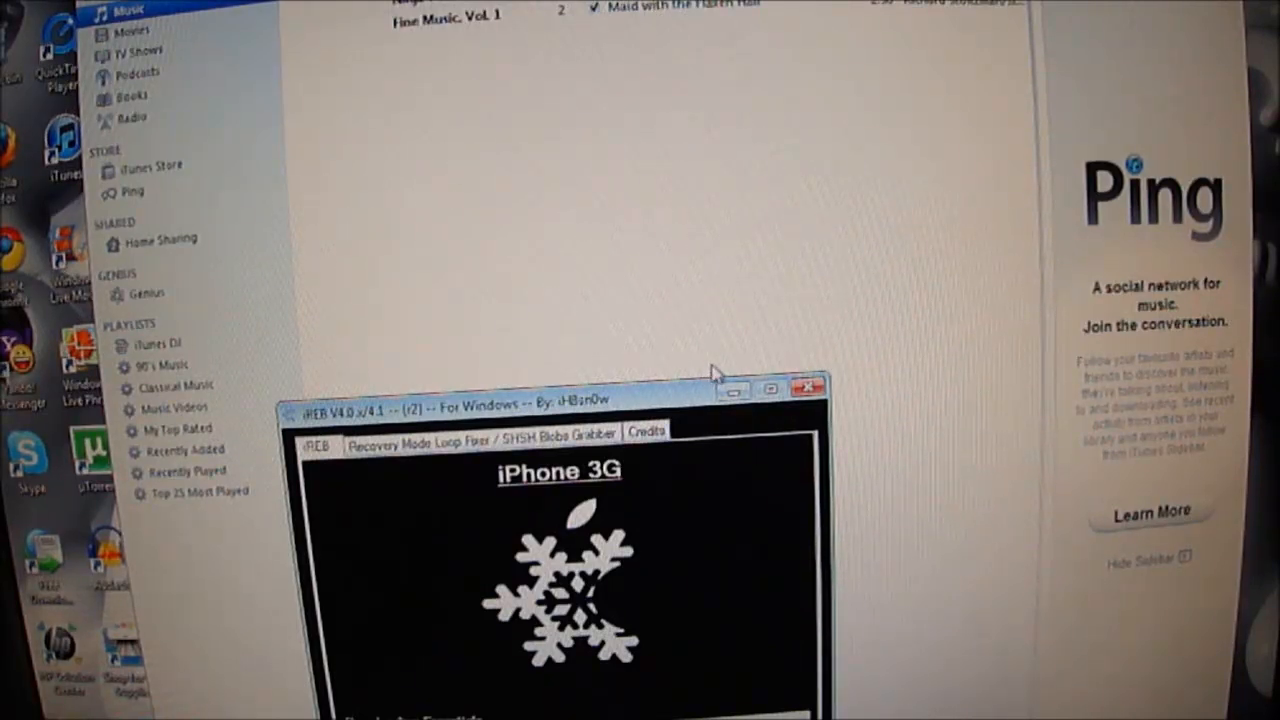
- Move the iREB window aside so iTunes shows the iPhone in recovery mode
drag(560, 400, 280, 280)
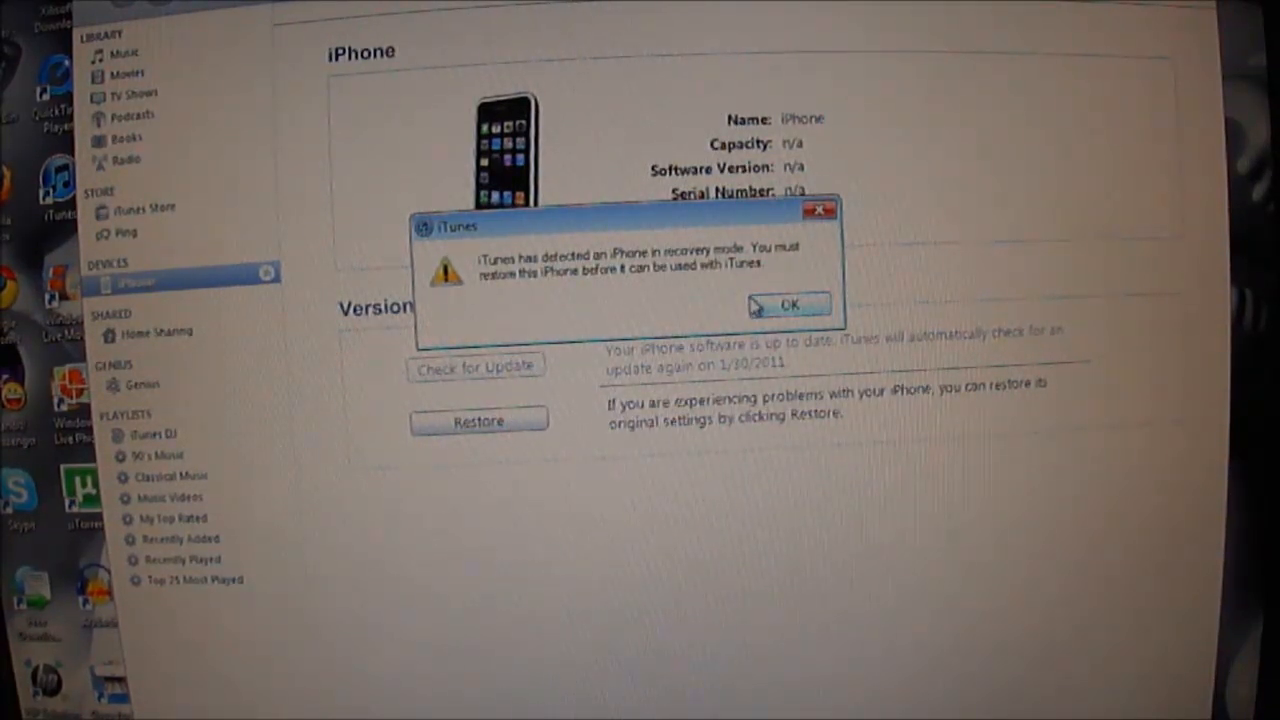
- Acknowledge the recovery-mode notice before browsing for the custom 4.2.1 .ipsw
click(788, 304)
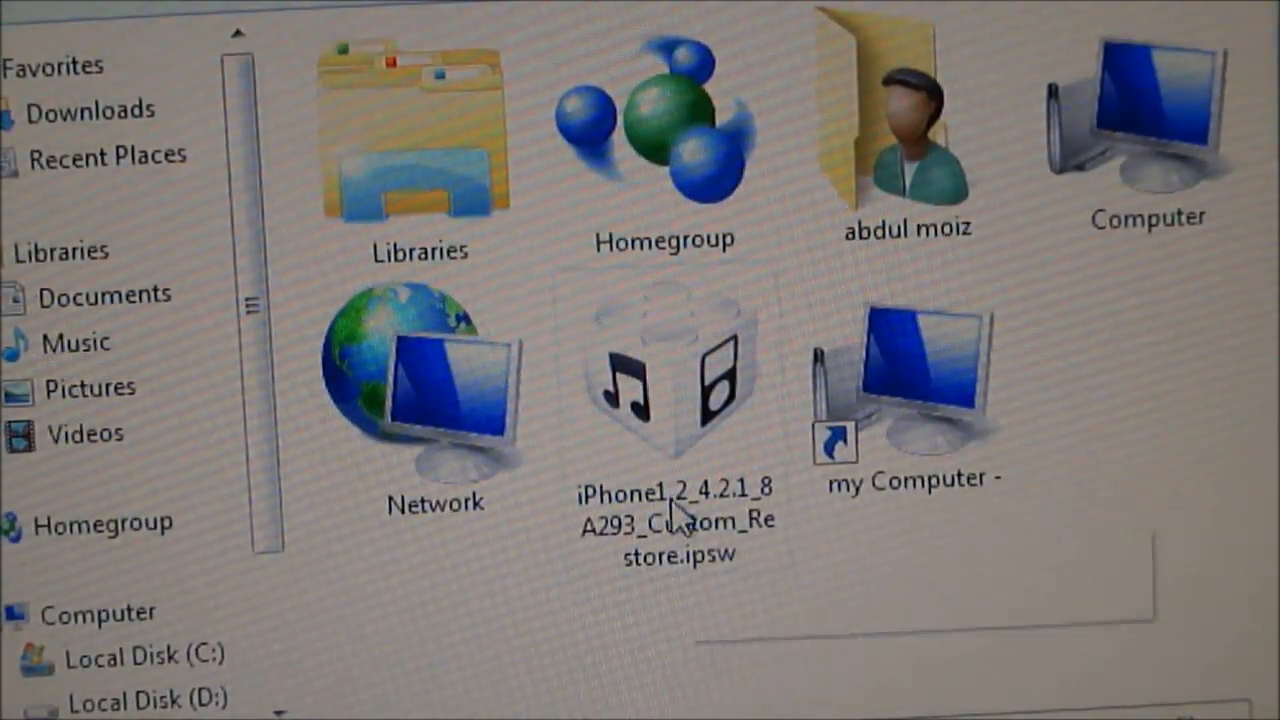
mouse_move(520, 500)
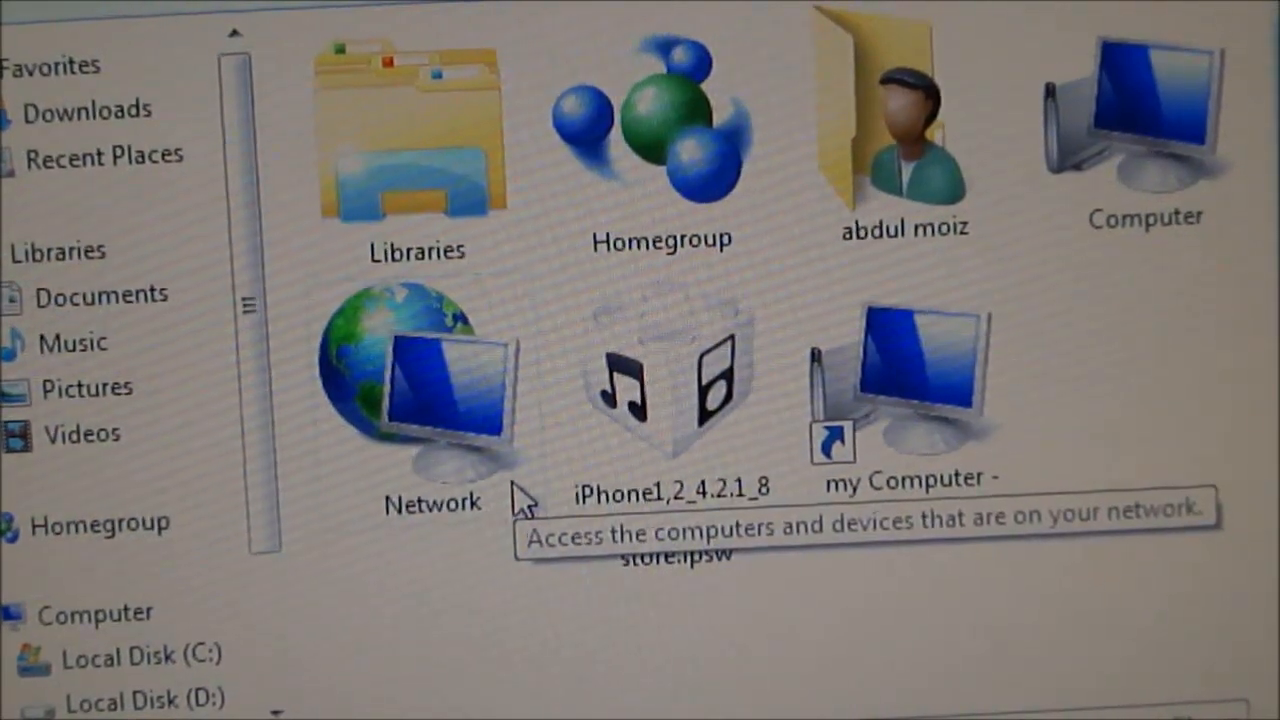